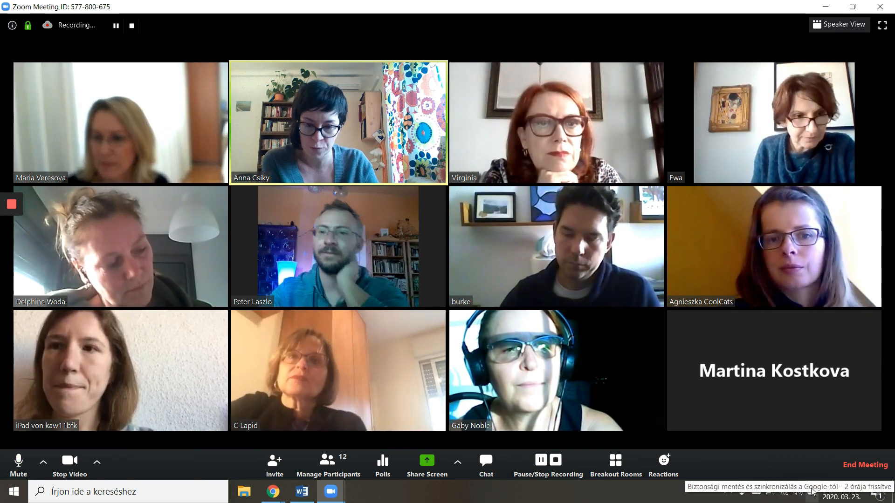
pyautogui.moveTo(425, 459)
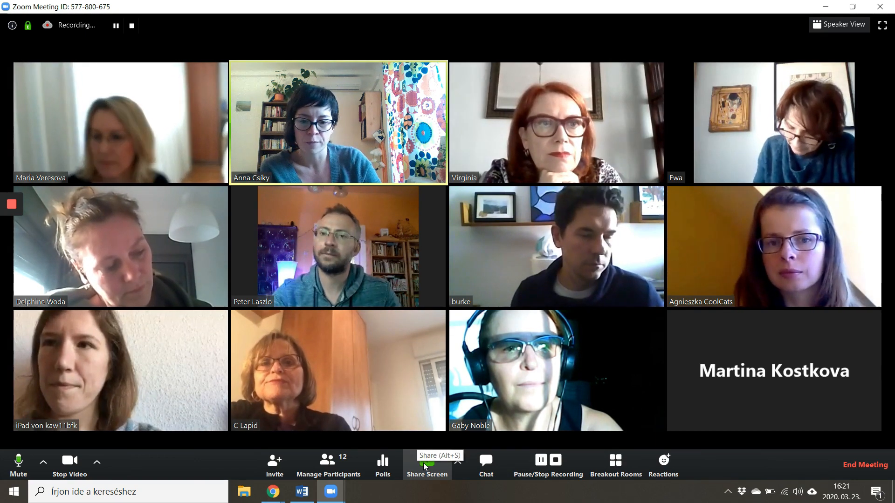
# Share The biscuit thief Chrome window to the meeting with computer sound included.
pyautogui.click(426, 464)
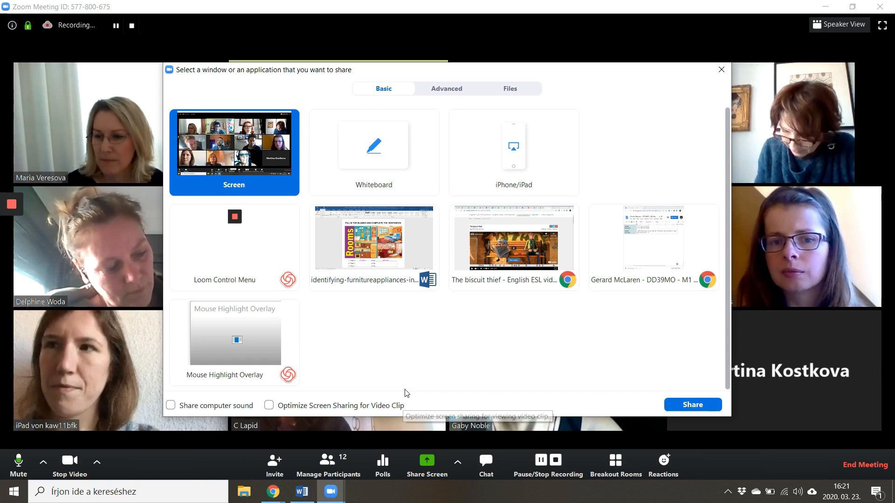
pyautogui.moveTo(518, 255)
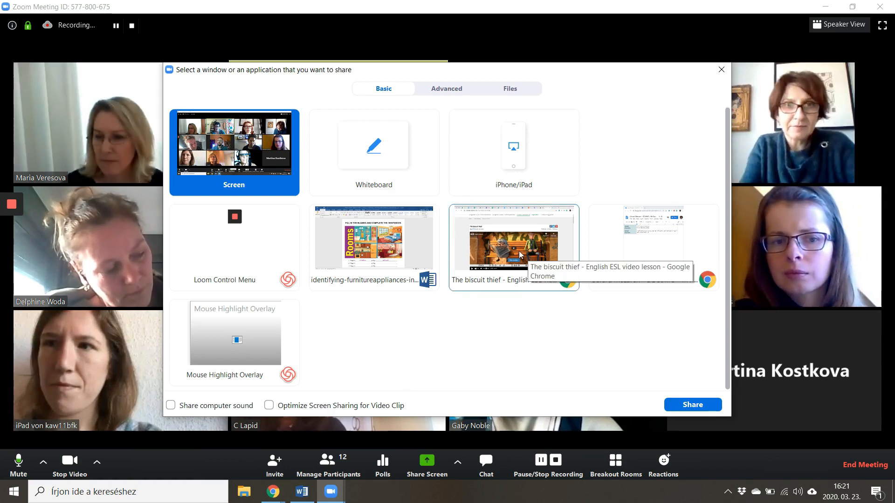
pyautogui.click(513, 236)
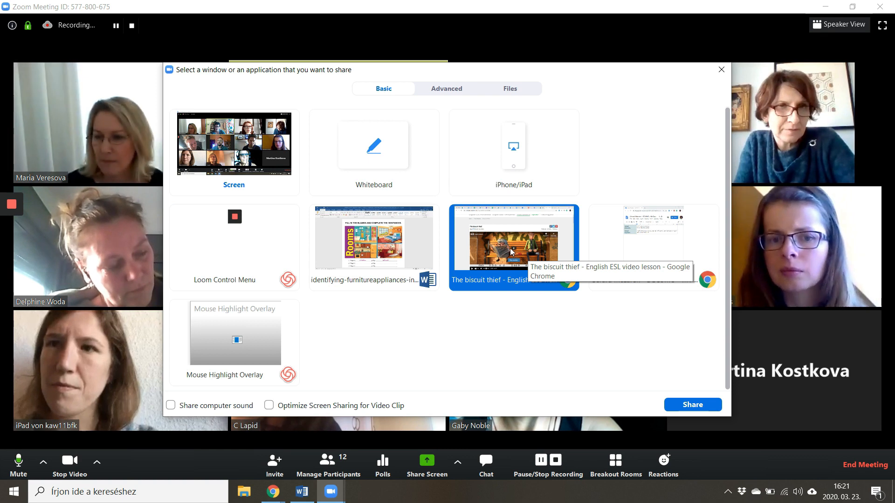
pyautogui.moveTo(171, 405)
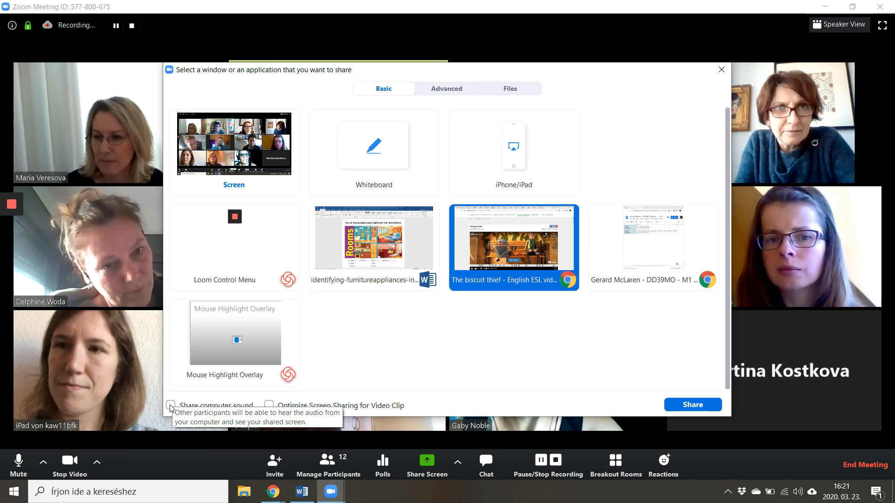
pyautogui.click(170, 406)
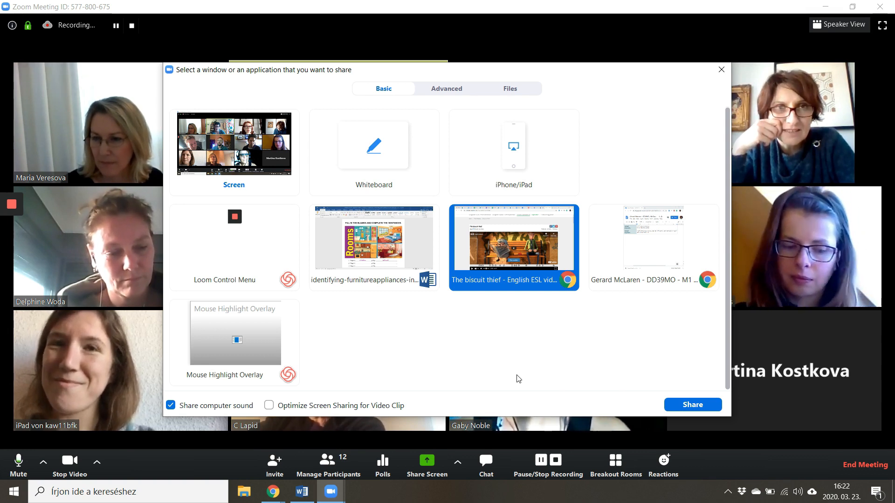
pyautogui.moveTo(810, 342)
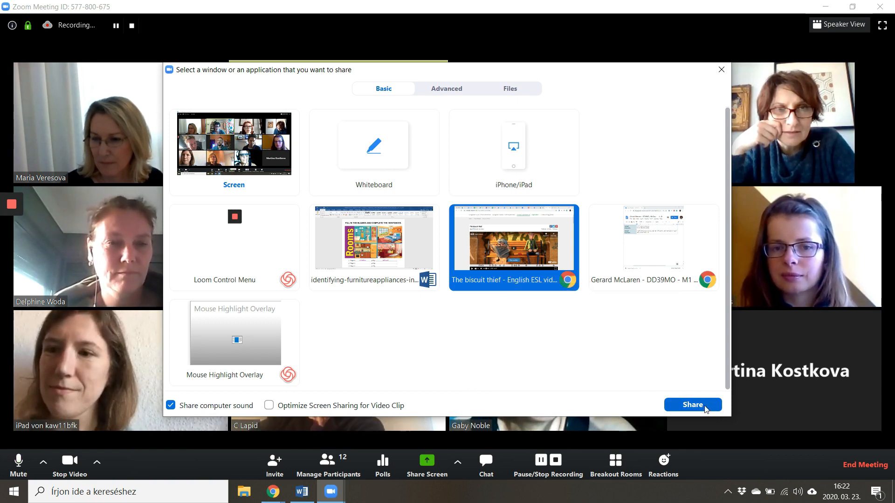
pyautogui.click(691, 405)
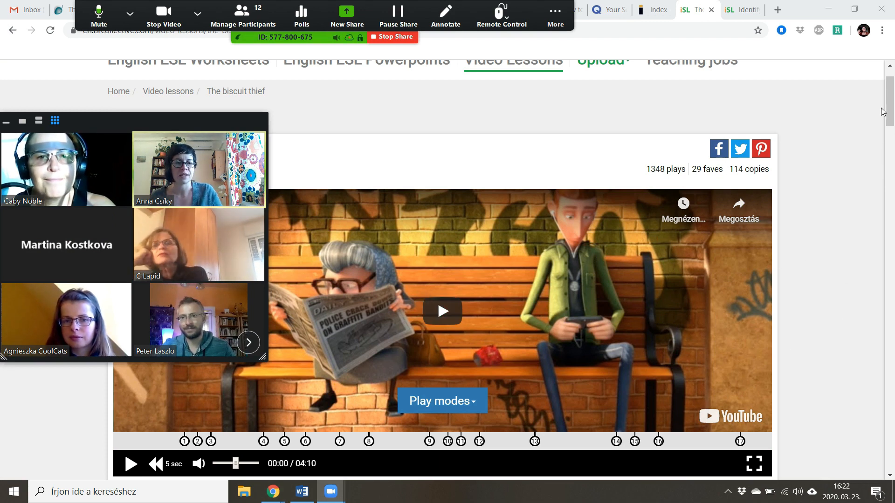
# Scroll the lesson page and stop sharing so Zoom shrinks to a floating window.
pyautogui.scroll(-3)
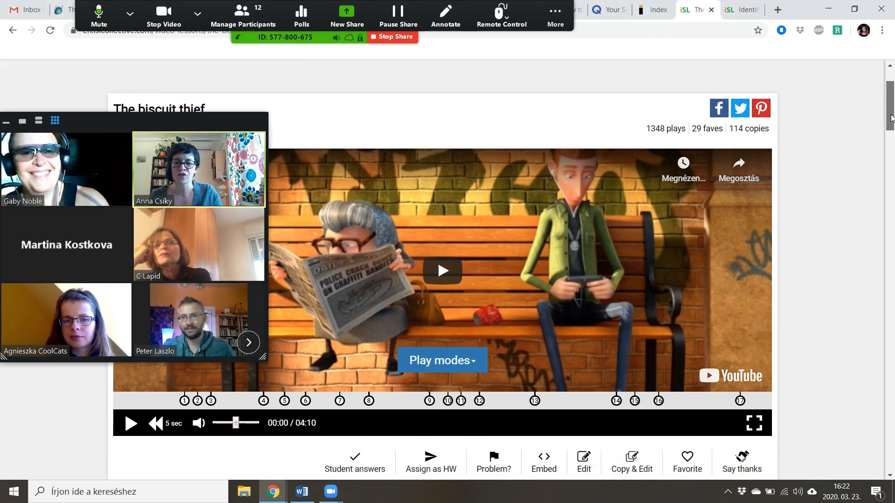
pyautogui.scroll(3)
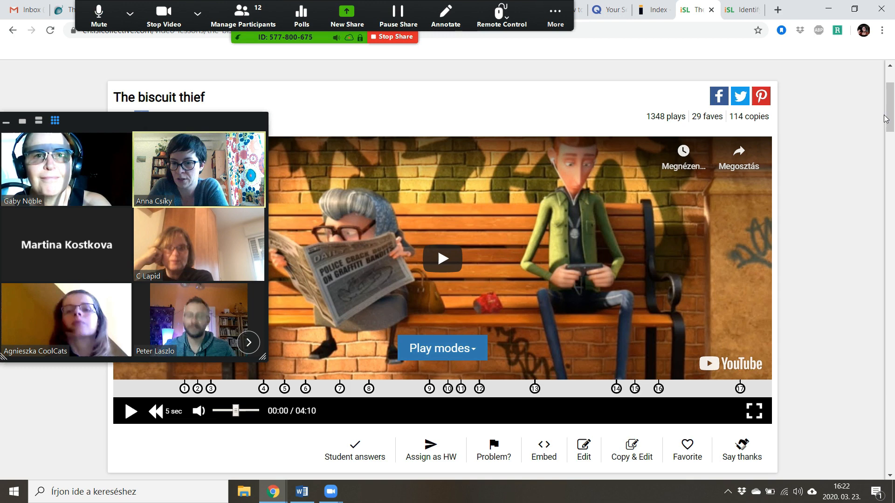
pyautogui.click(392, 37)
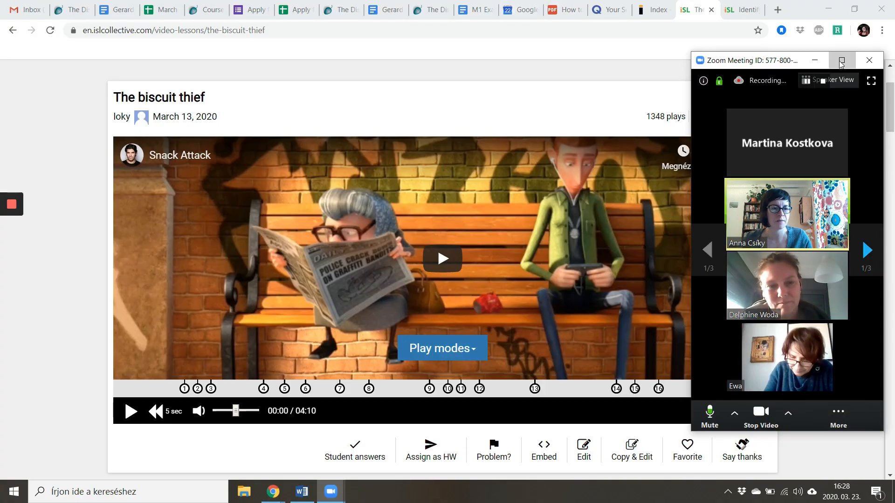
# Maximise Zoom to gallery view and reshare the lesson window with computer sound.
pyautogui.click(839, 59)
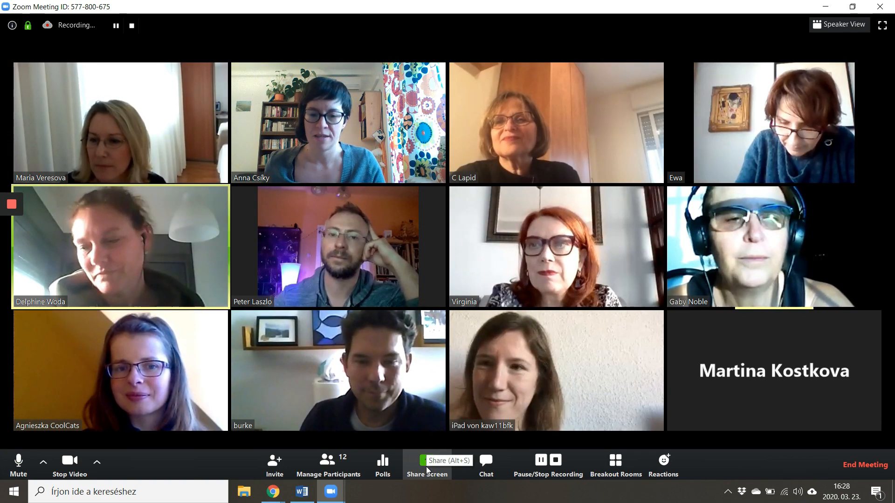
pyautogui.click(426, 462)
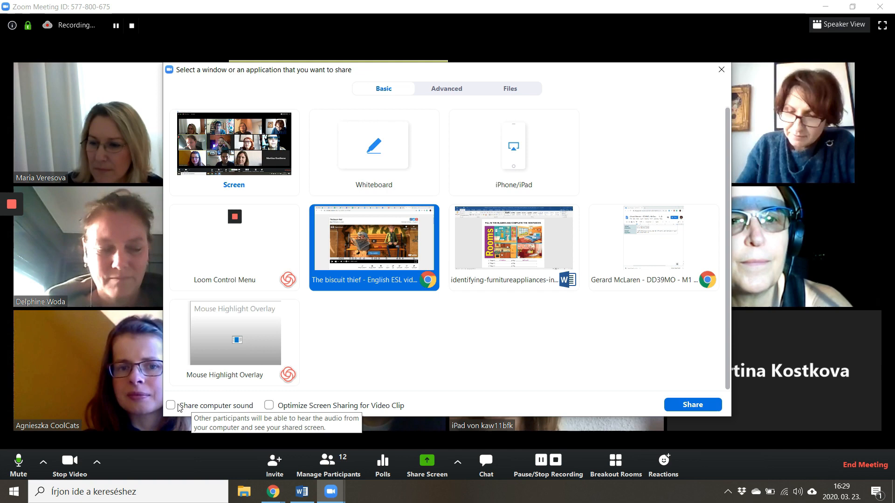
pyautogui.click(170, 406)
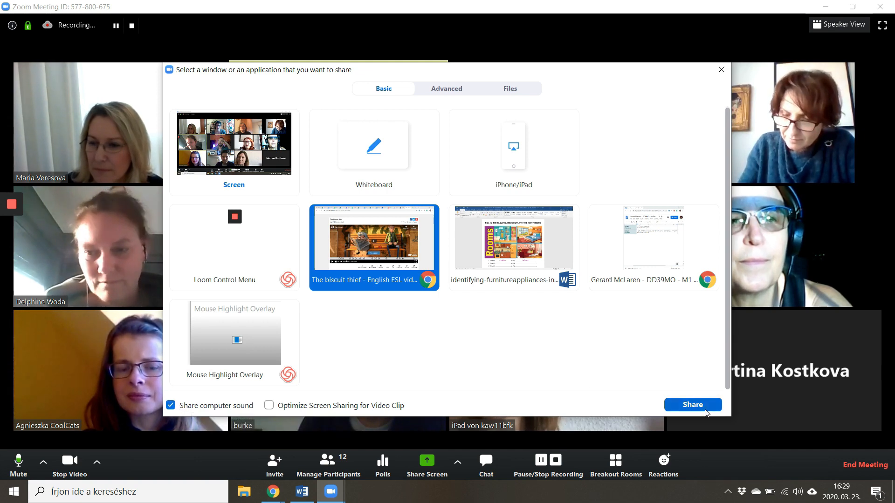
pyautogui.click(691, 405)
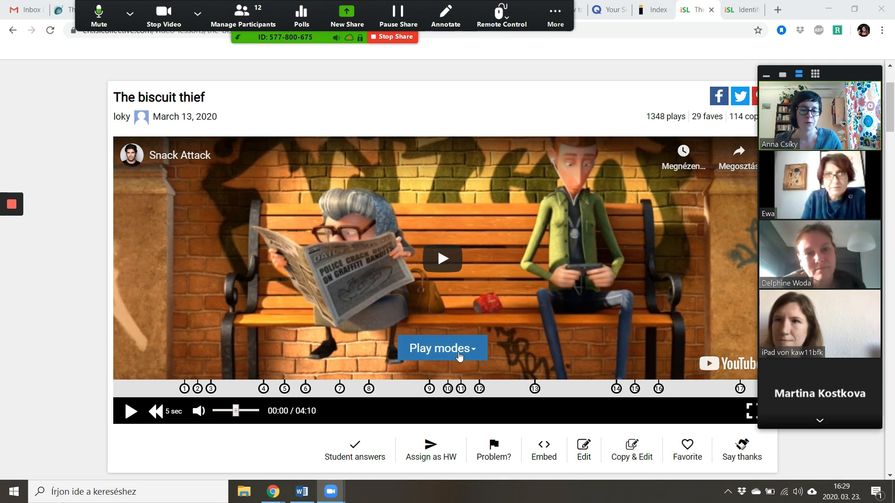
# Choose Casino game from the play modes and start the quiz.
pyautogui.click(442, 347)
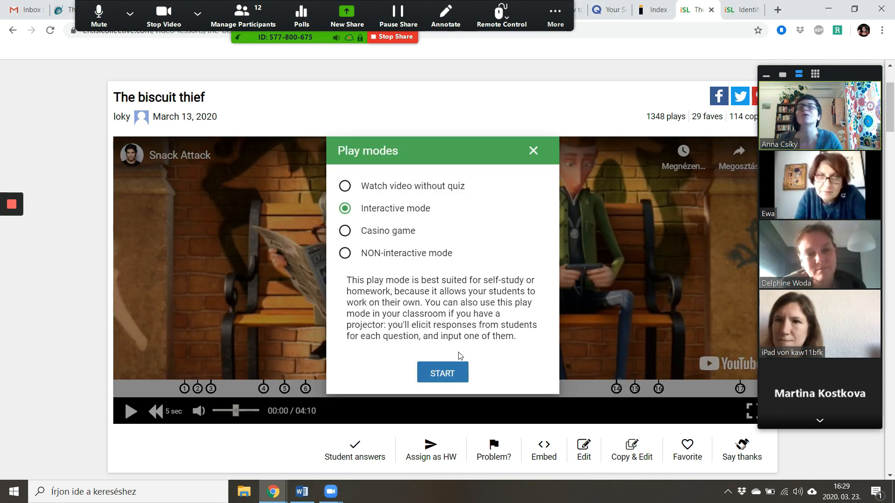
pyautogui.moveTo(532, 223)
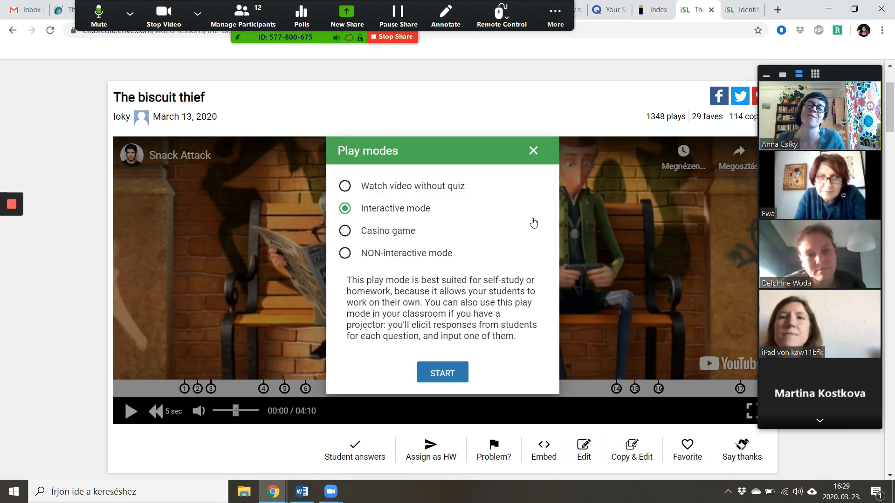
pyautogui.moveTo(467, 214)
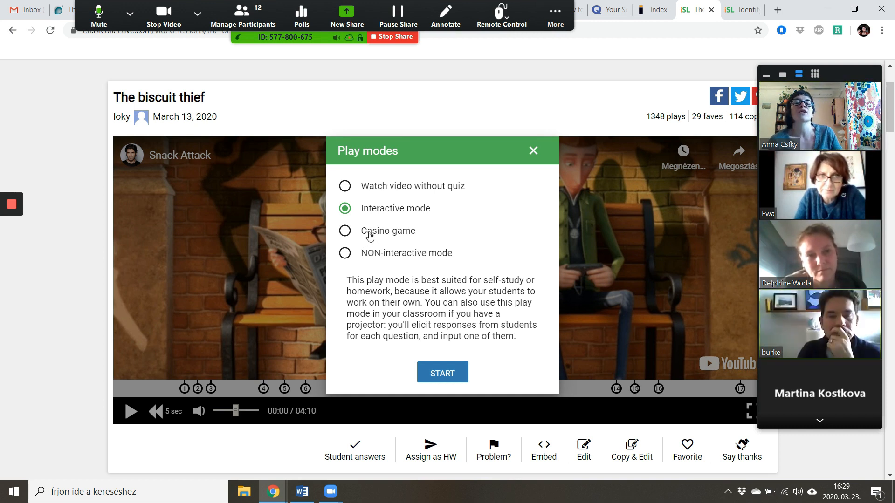
pyautogui.click(345, 230)
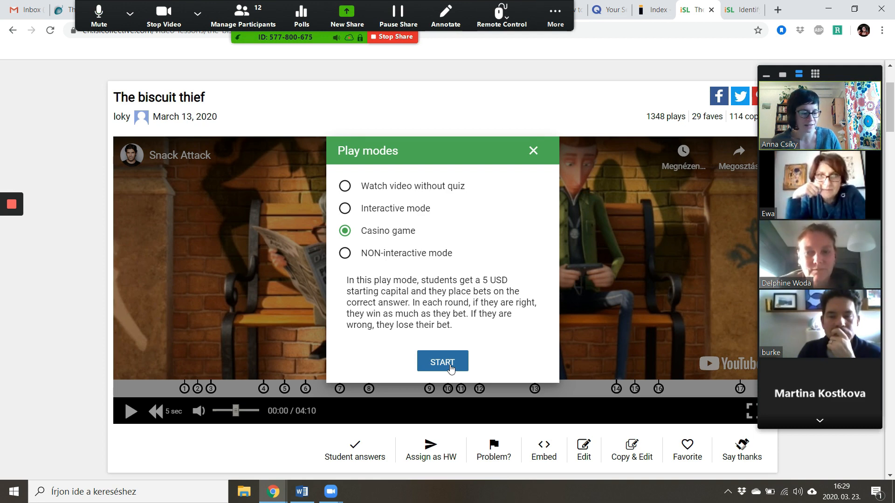
pyautogui.click(441, 362)
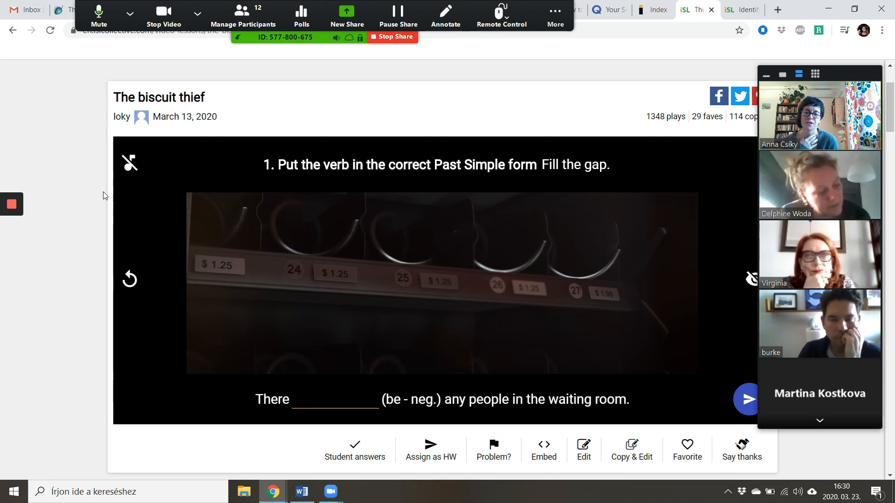
# Read answers in the Zoom group chat, fill the gap with "weren't", and close the chat.
pyautogui.click(129, 13)
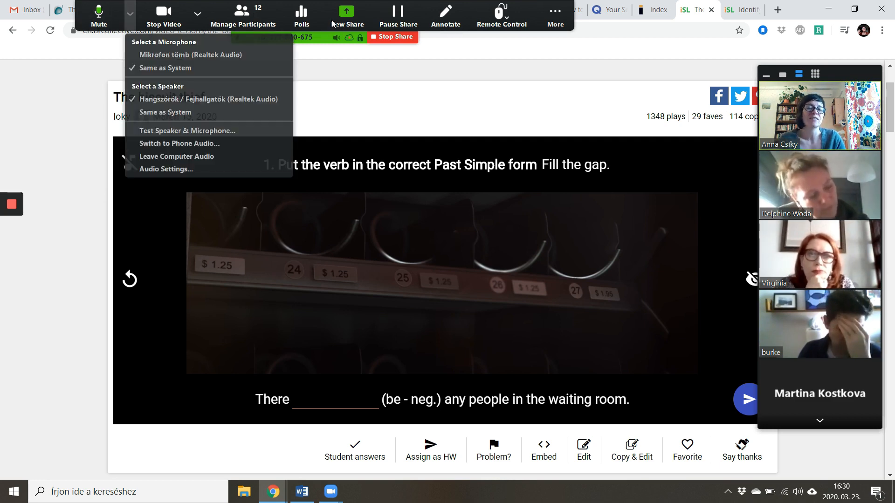
pyautogui.click(553, 16)
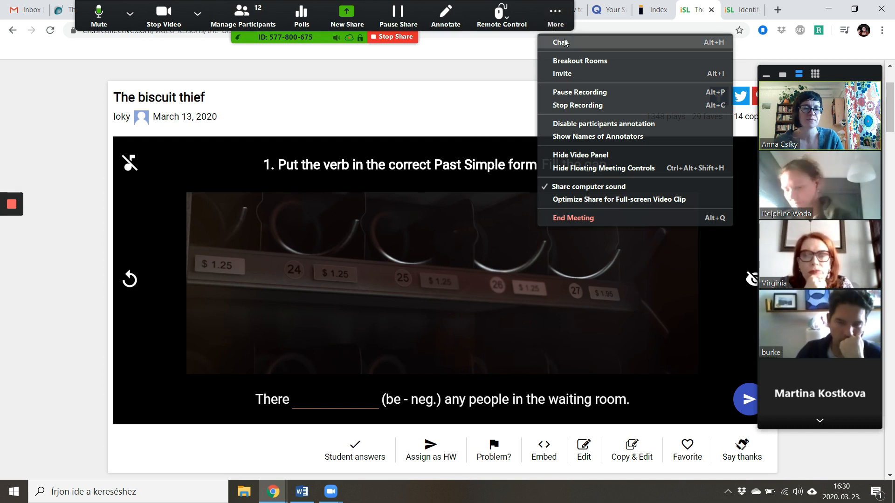
pyautogui.click(561, 42)
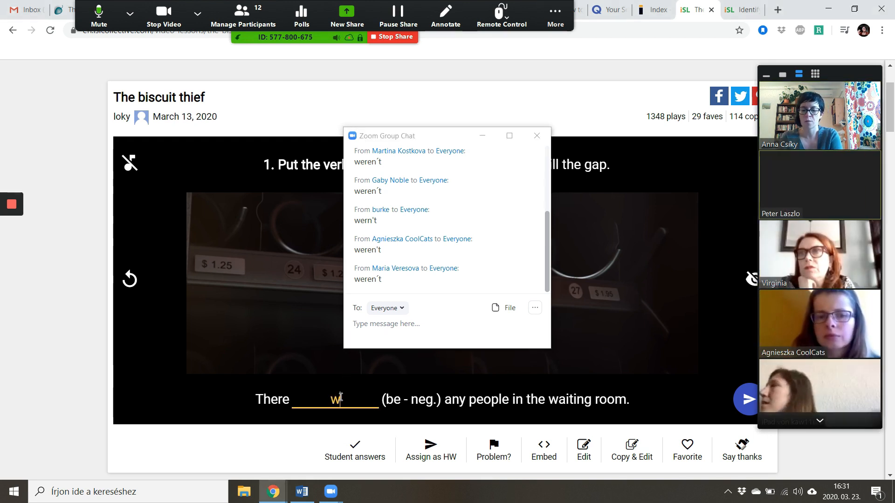
pyautogui.write("weren't")
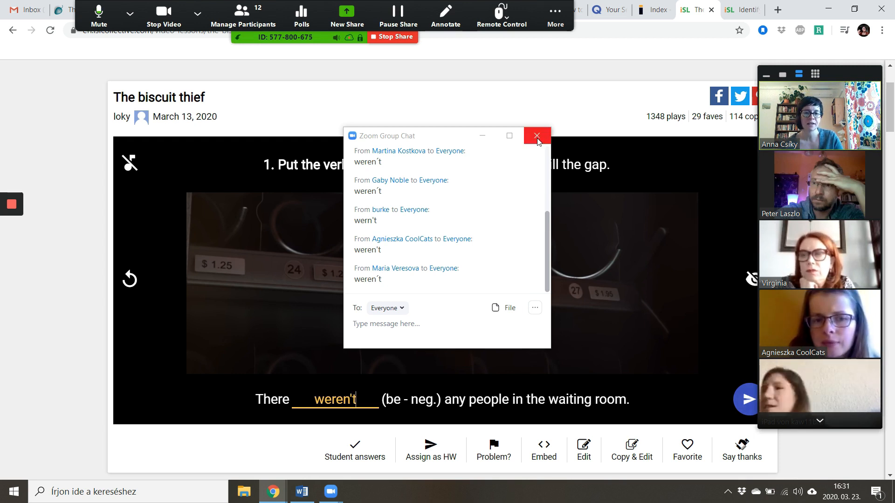
pyautogui.click(535, 136)
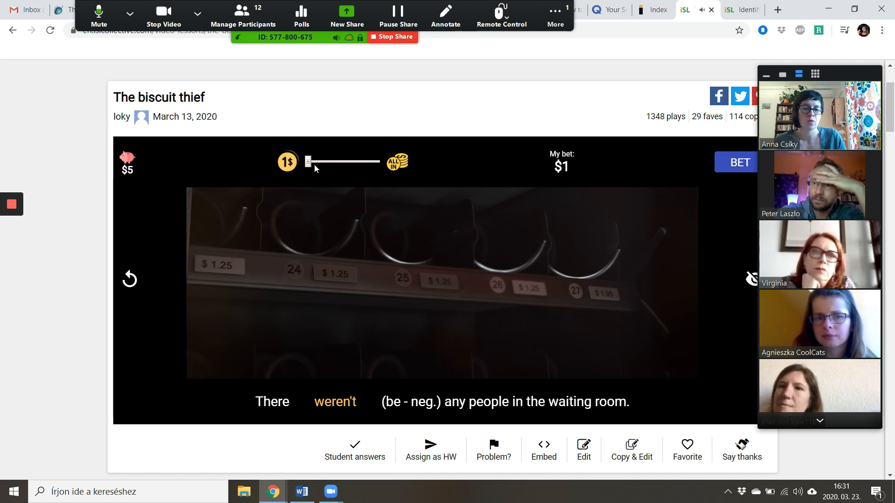
# Bet 4 dollars on weren't, score Bingo, and advance to question 2.
pyautogui.moveTo(307, 161); pyautogui.dragTo(341, 161)
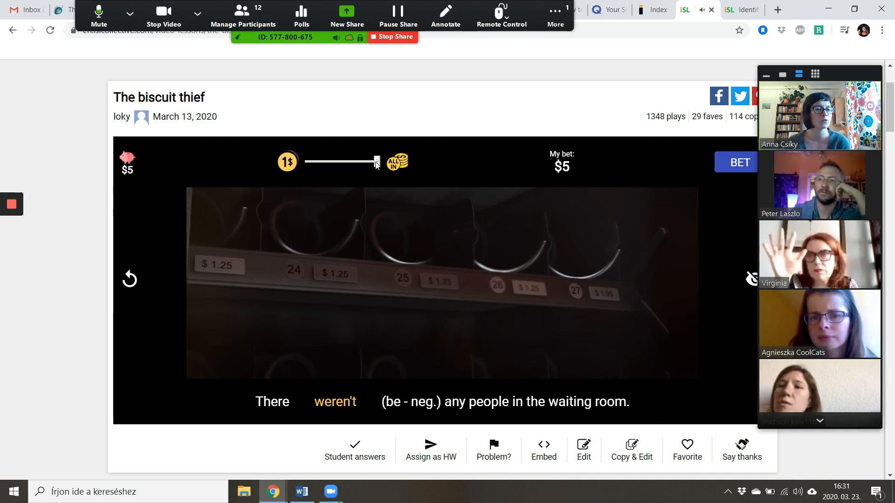
pyautogui.moveTo(822, 392)
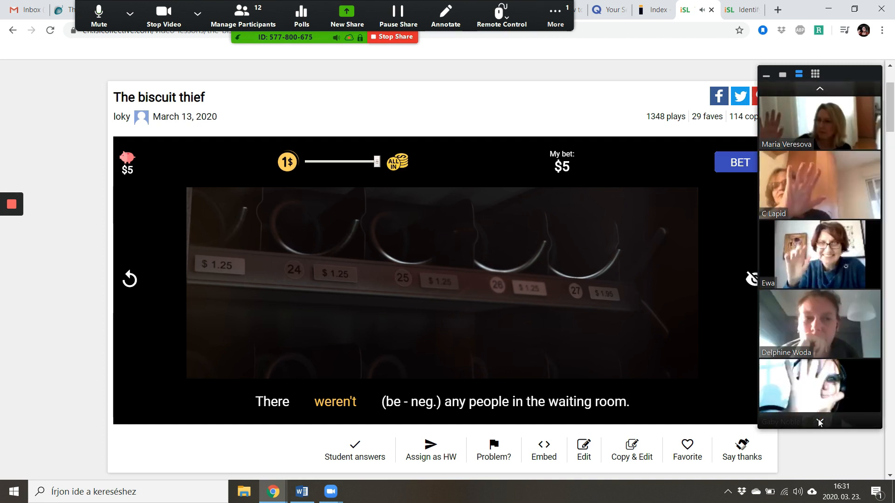
pyautogui.scroll(-3)
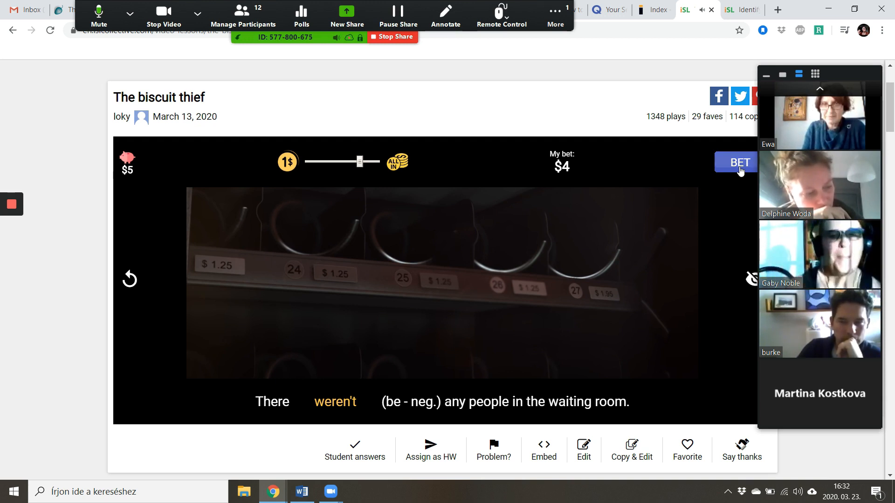
pyautogui.click(735, 162)
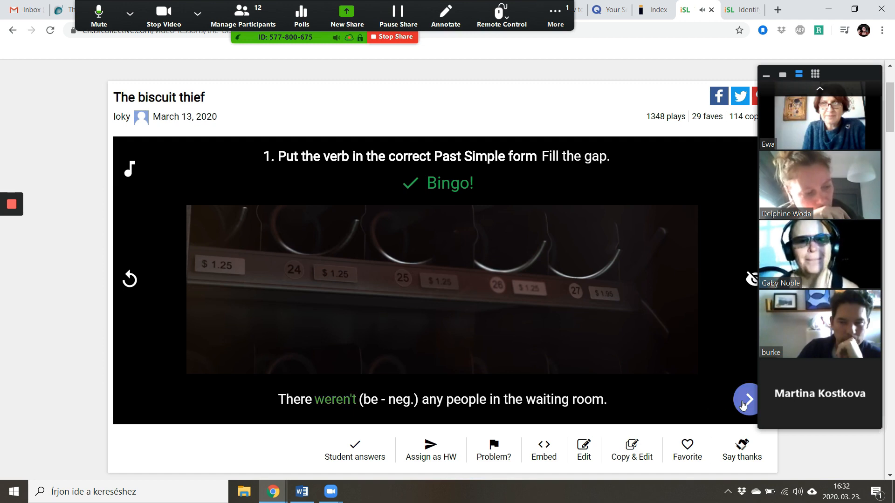
pyautogui.click(745, 399)
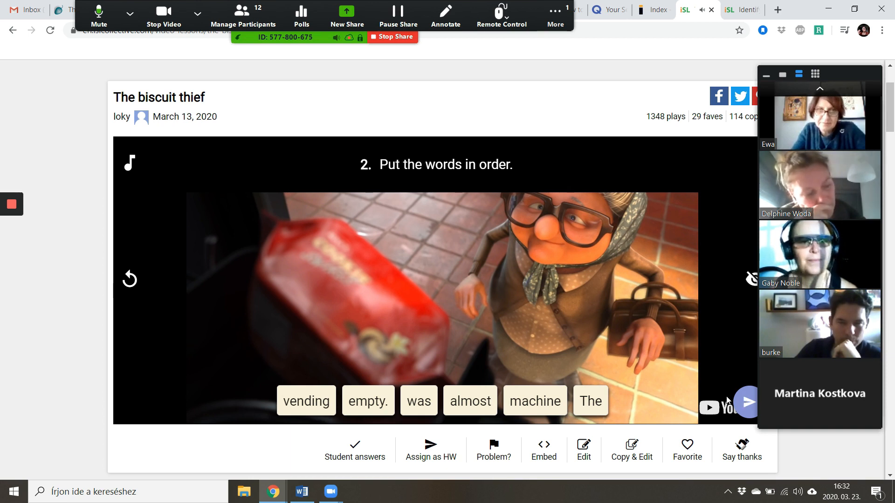
pyautogui.moveTo(660, 409)
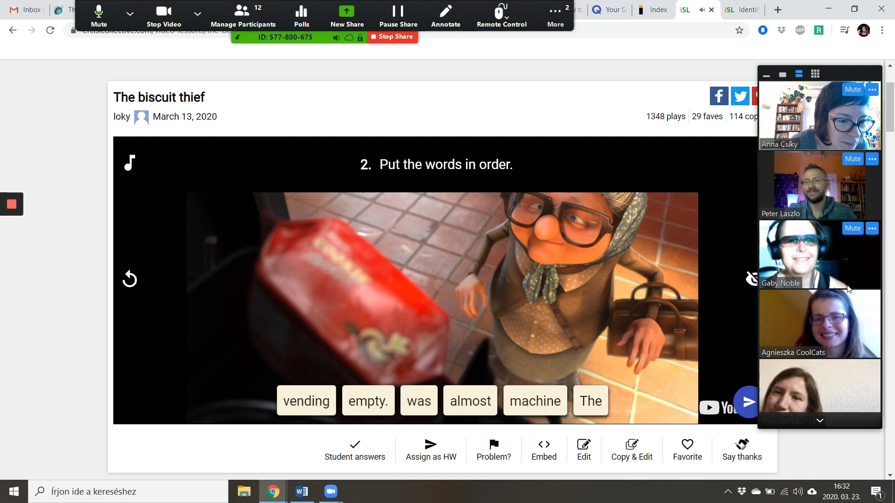
# Place vending and machine after The to build "The vending machine was almost empty.".
pyautogui.scroll(-3)
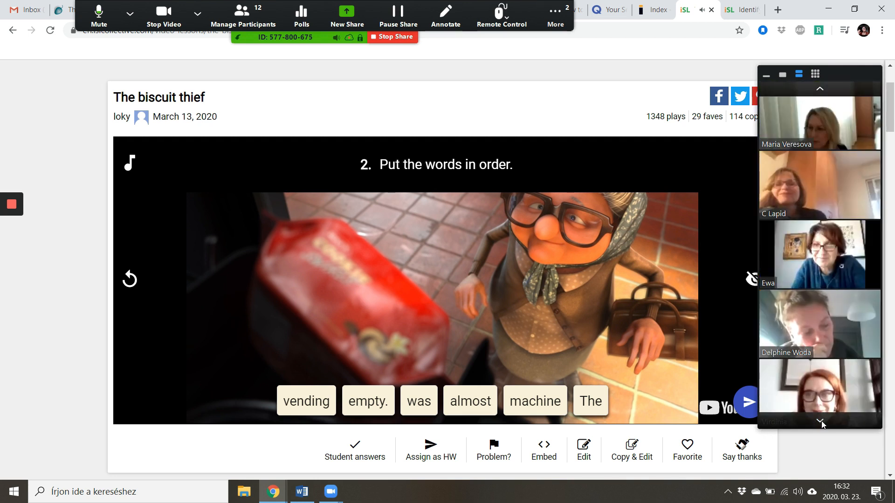
pyautogui.scroll(-3)
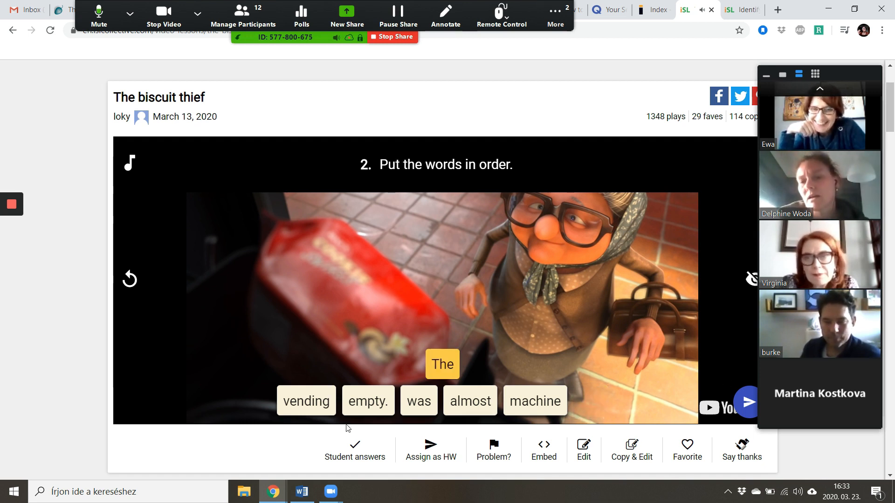
pyautogui.click(307, 400)
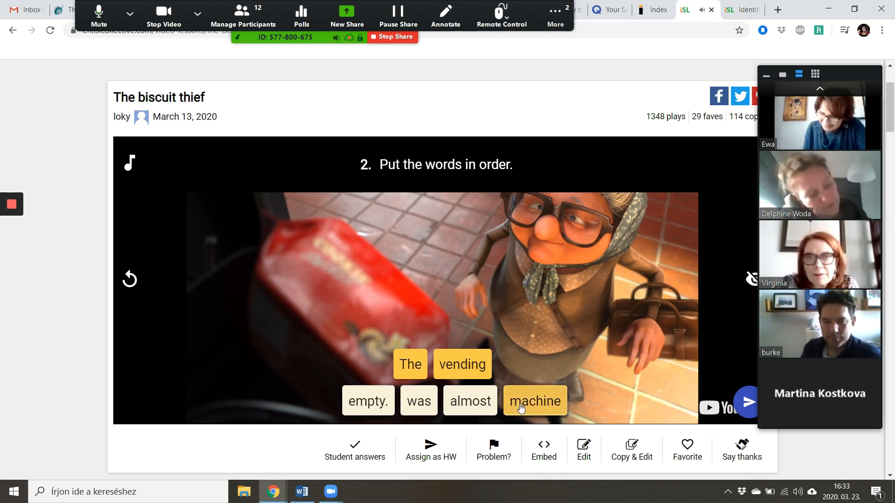
pyautogui.click(534, 401)
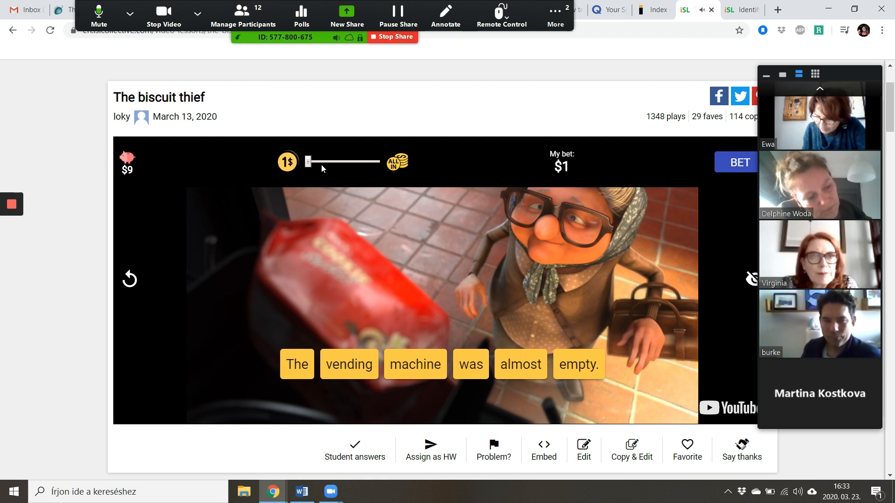
pyautogui.moveTo(306, 167)
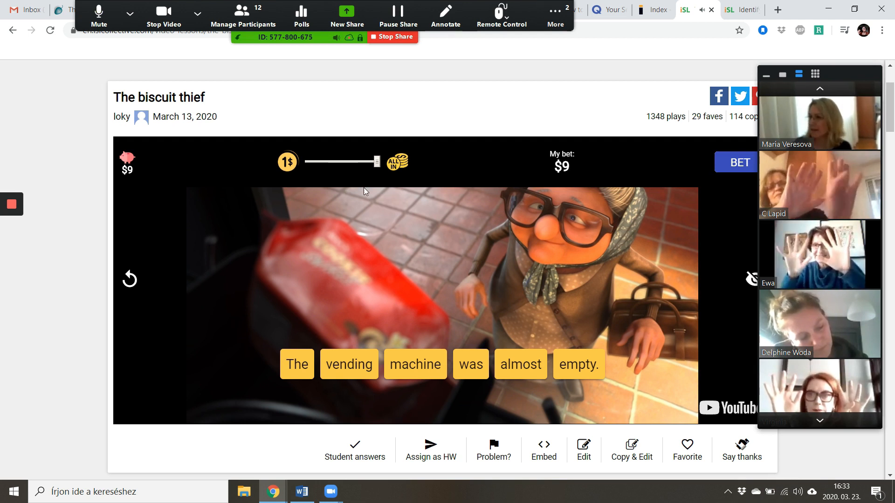
# Stake all 9 dollars on the word-order answer.
pyautogui.moveTo(374, 161); pyautogui.dragTo(354, 161)
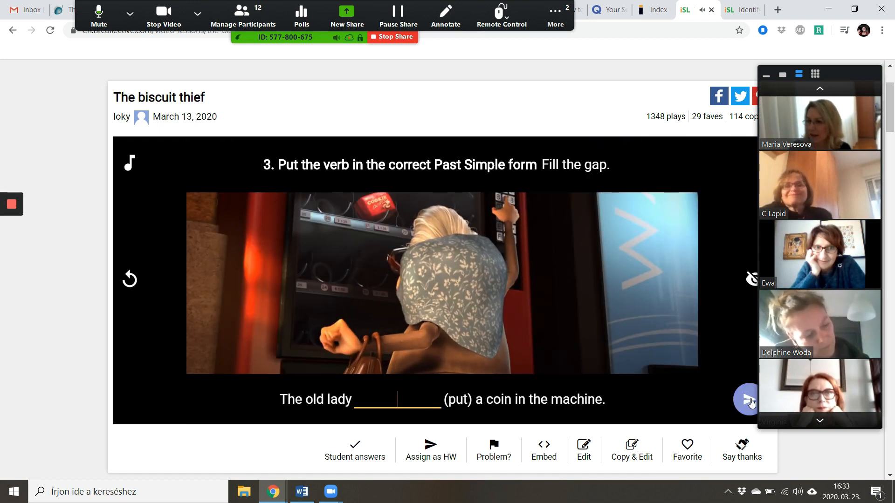
# Fill the gap with "putted", then trim it to "put" with Backspace.
pyautogui.write('putted')
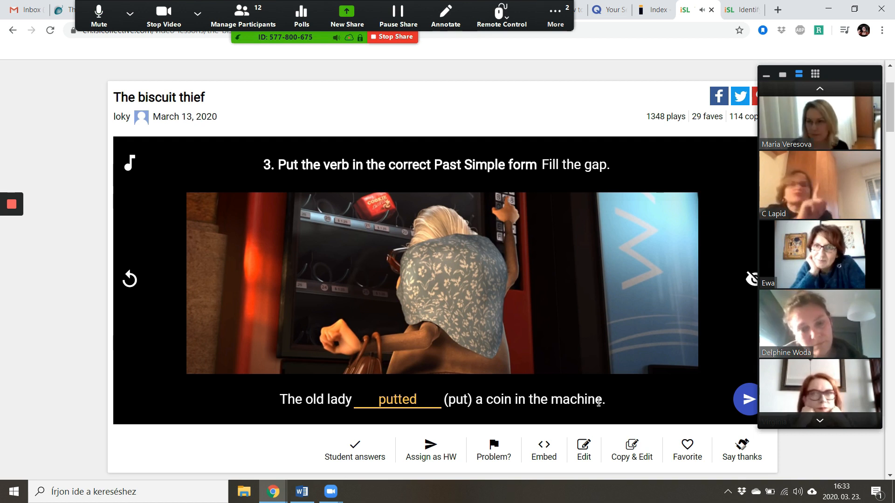
pyautogui.moveTo(871, 428)
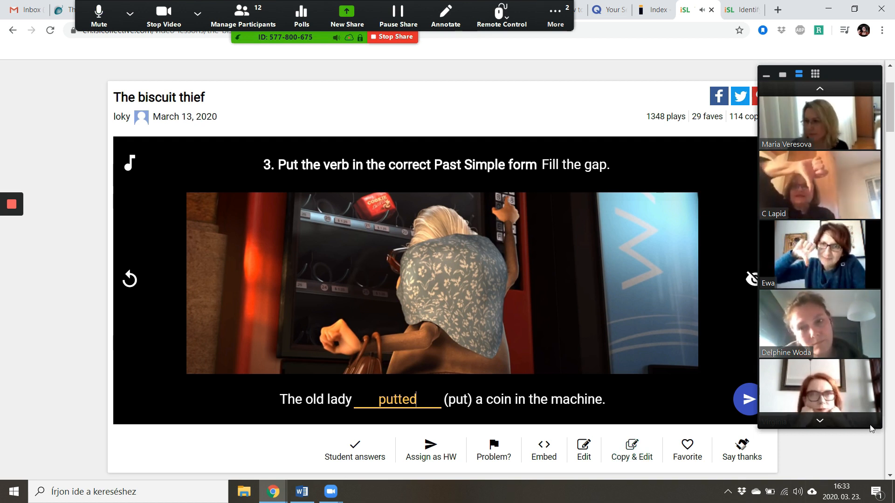
pyautogui.moveTo(837, 429)
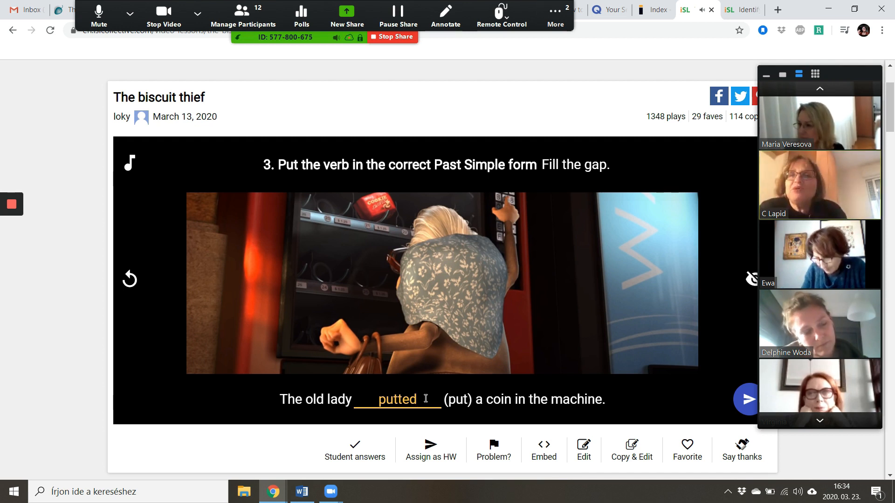
pyautogui.press('Backspace')
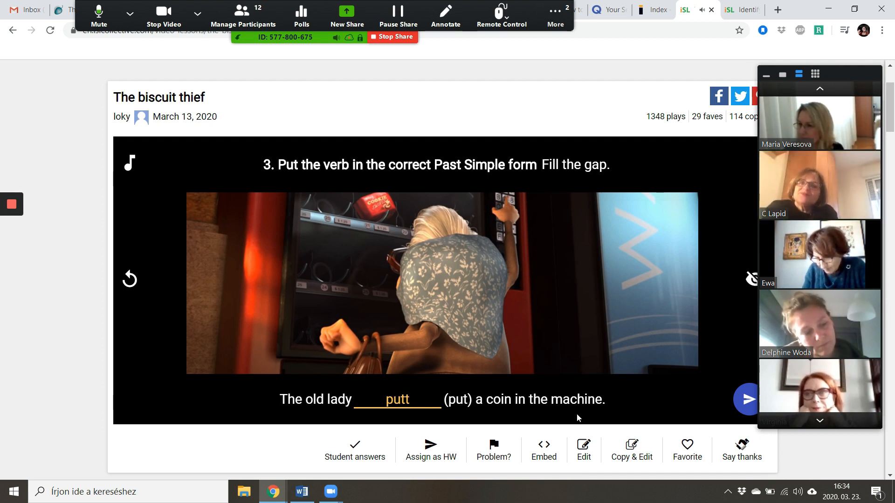
pyautogui.moveTo(794, 332)
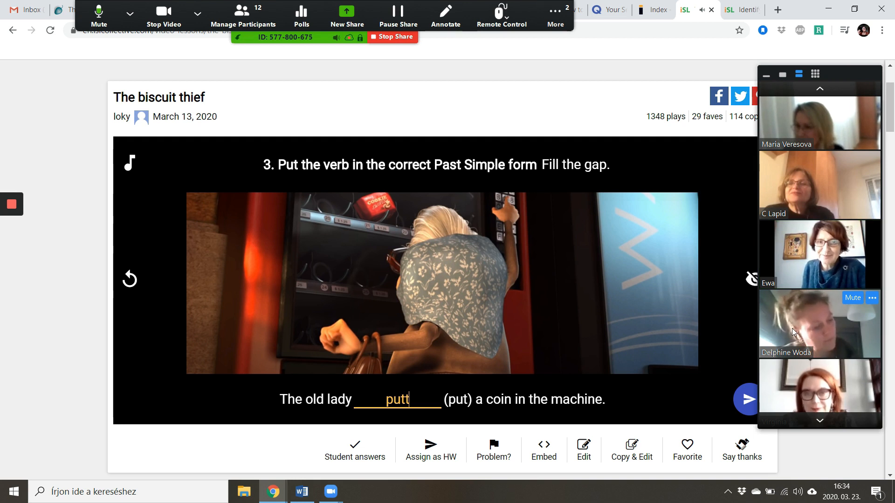
pyautogui.press('Backspace')
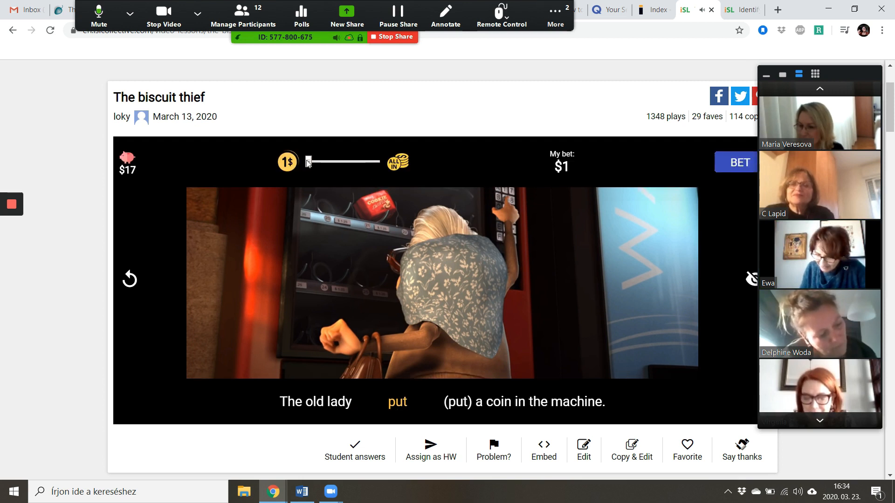
# Wager 15 dollars on "put" and resolve the bet.
pyautogui.moveTo(308, 161); pyautogui.dragTo(364, 161)
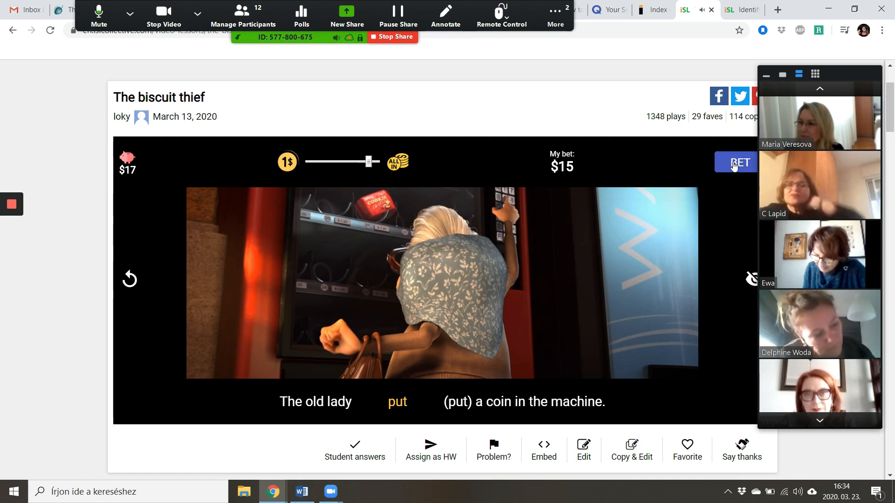
pyautogui.click(735, 162)
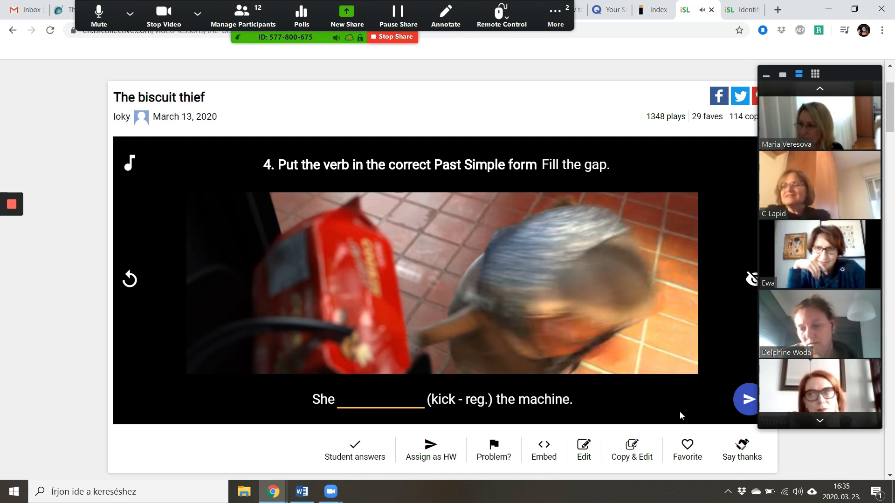
# Fill the gap with "kicked", bet from the $32 pot and reach question 5.
pyautogui.click(380, 400)
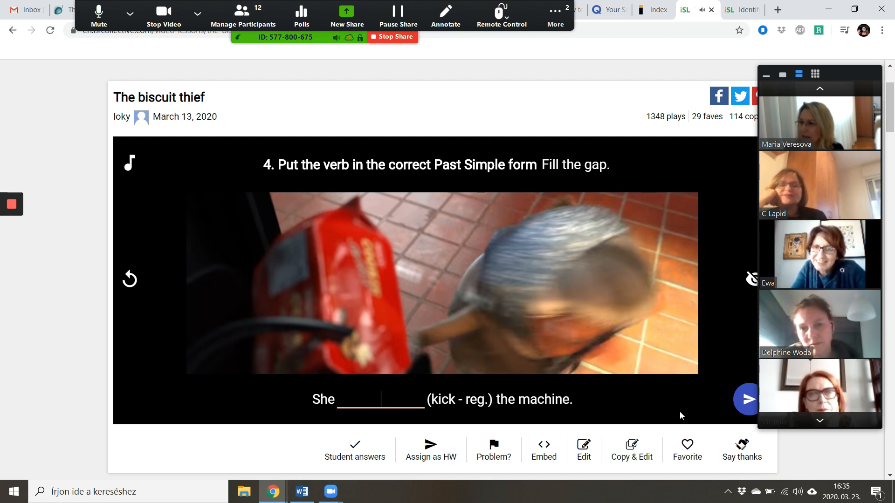
pyautogui.write('kicked')
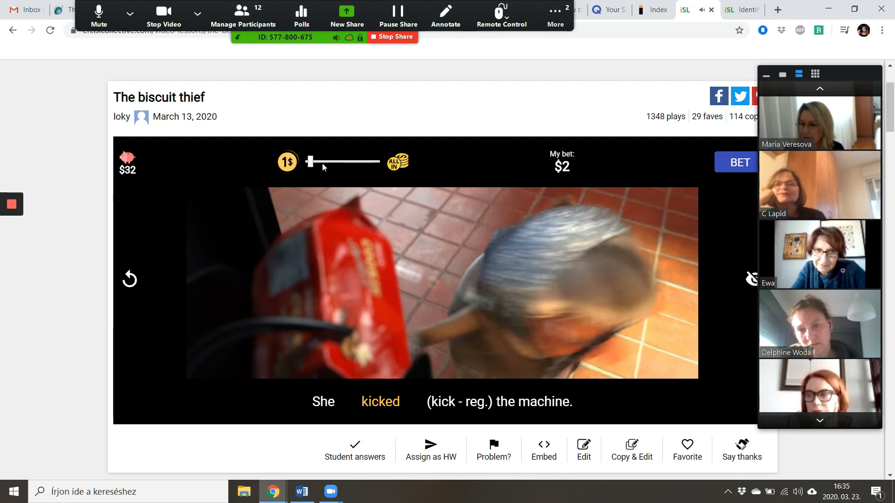
pyautogui.click(736, 163)
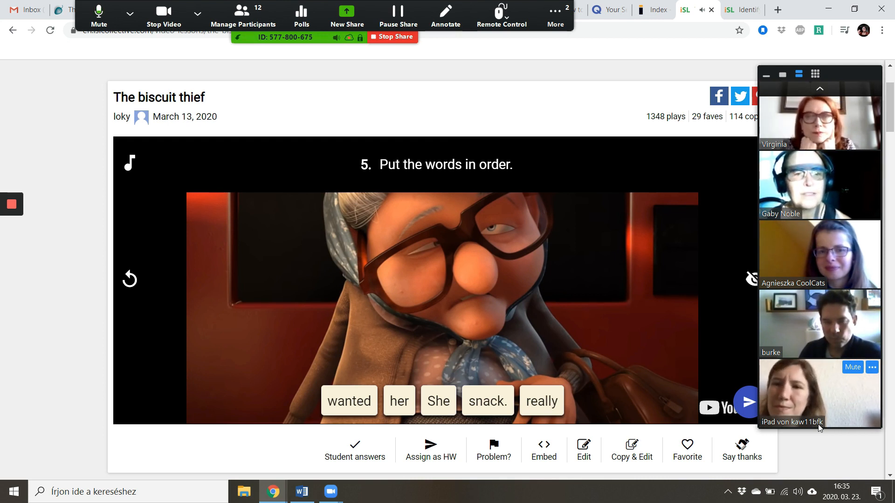
# Give mouse and keyboard control of the shared screen to a participant via Remote Control.
pyautogui.click(500, 16)
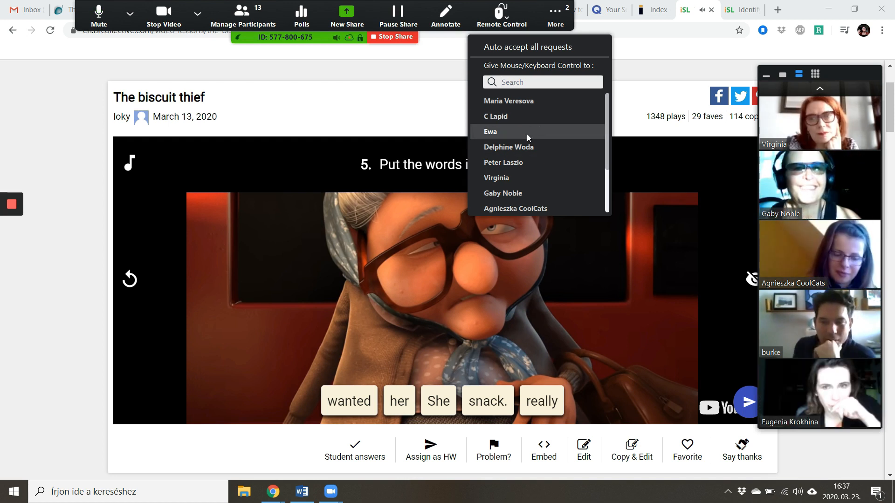
pyautogui.click(503, 193)
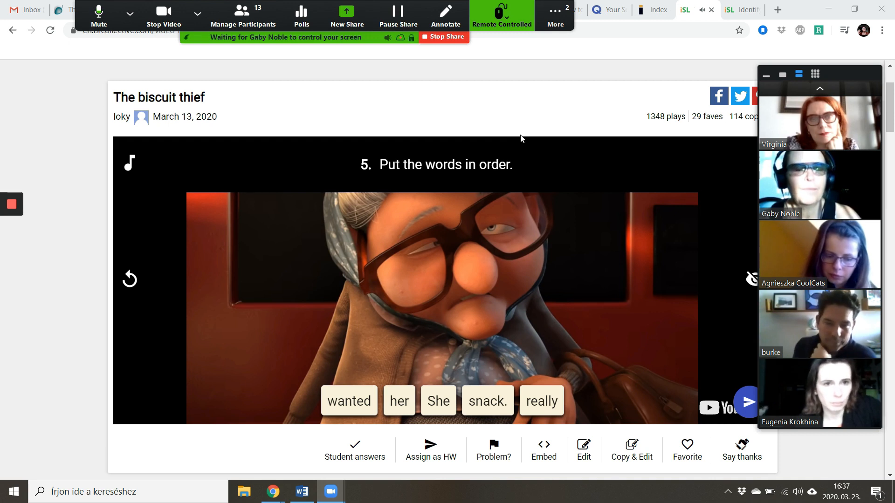
pyautogui.click(438, 401)
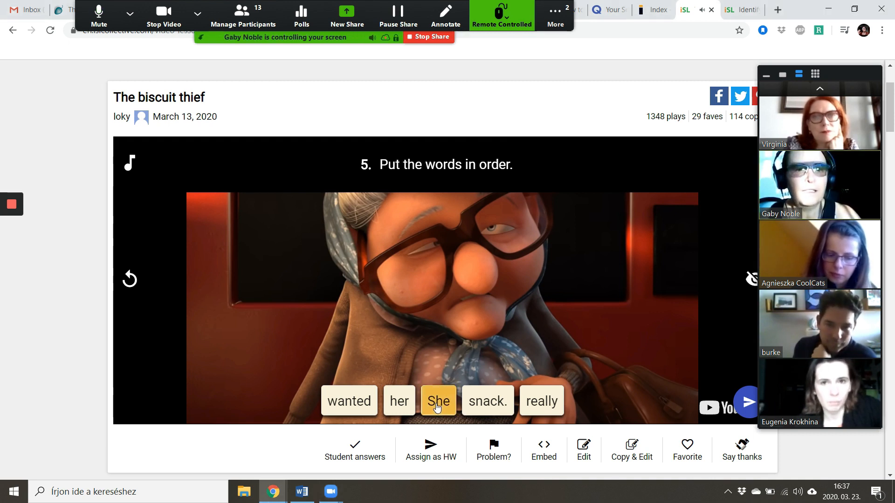
# Arrange the word tiles into "She really wanted her snack." through the remote participant.
pyautogui.click(438, 400)
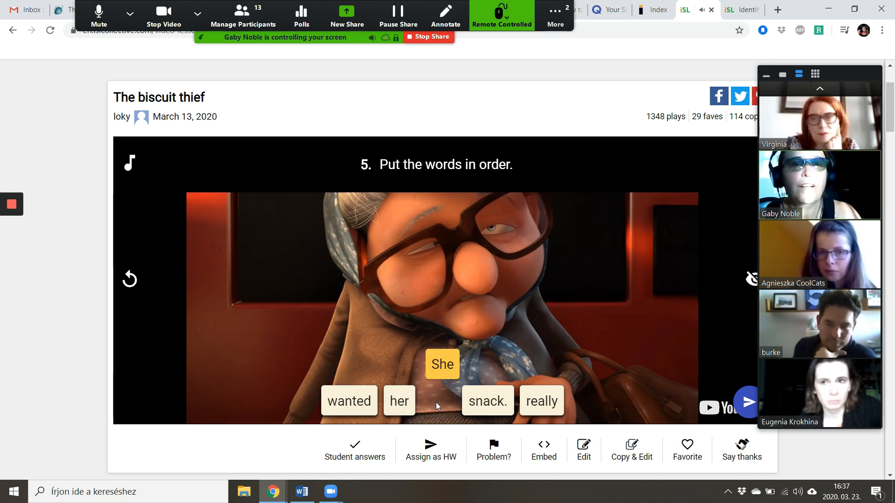
pyautogui.moveTo(448, 438)
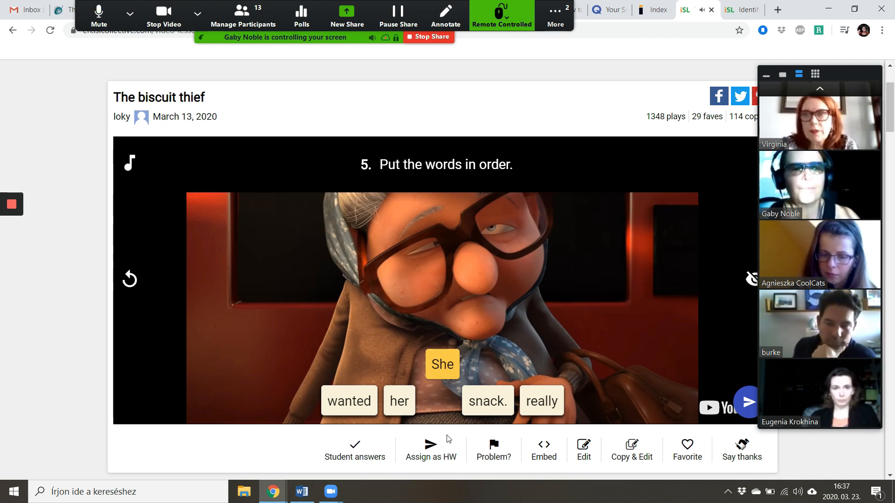
pyautogui.moveTo(677, 426)
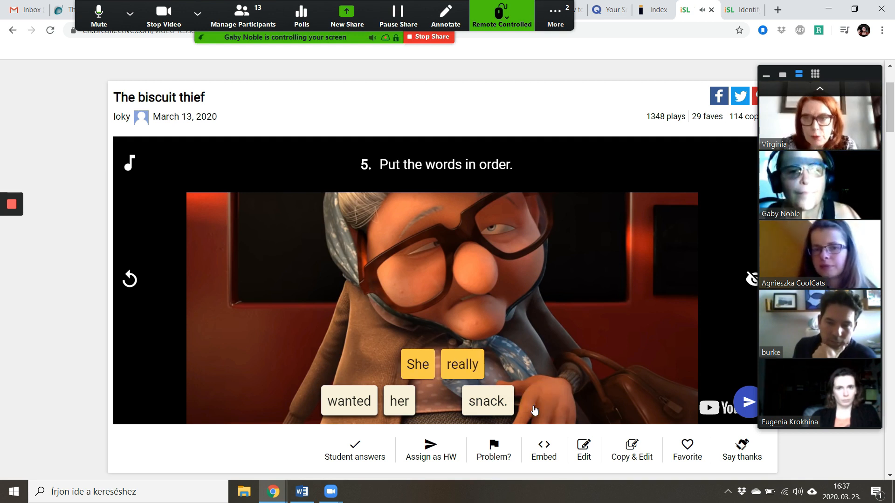
pyautogui.moveTo(833, 71)
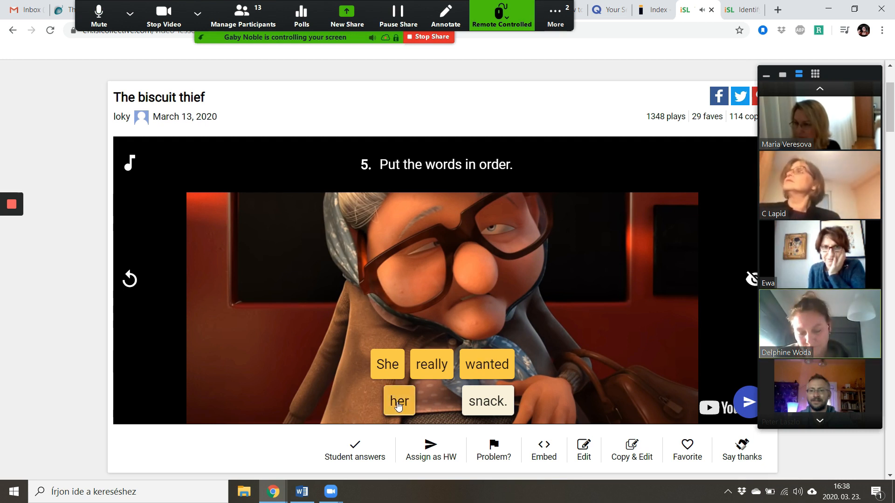
pyautogui.click(397, 400)
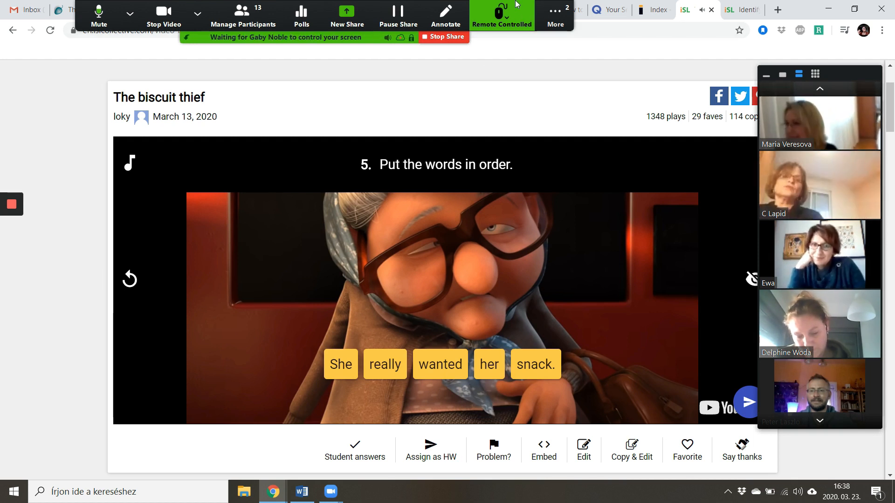
# Abort remote control to take back the shared screen in Zoom.
pyautogui.click(501, 16)
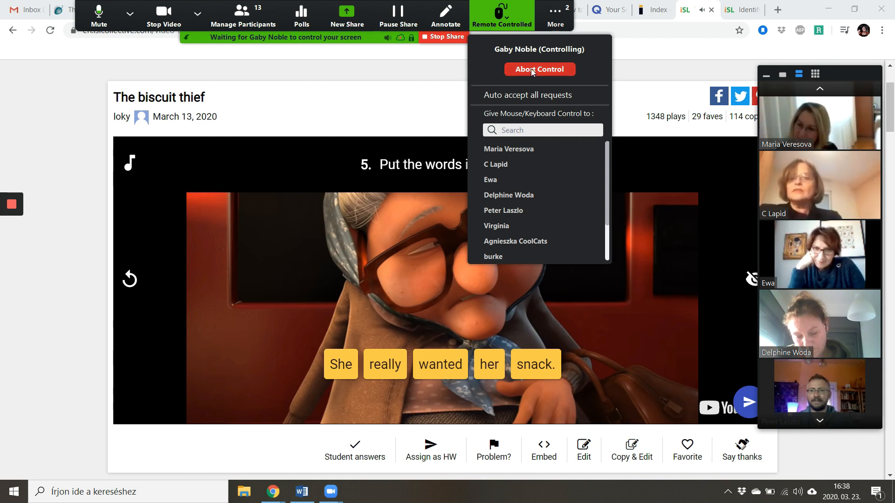
pyautogui.click(539, 69)
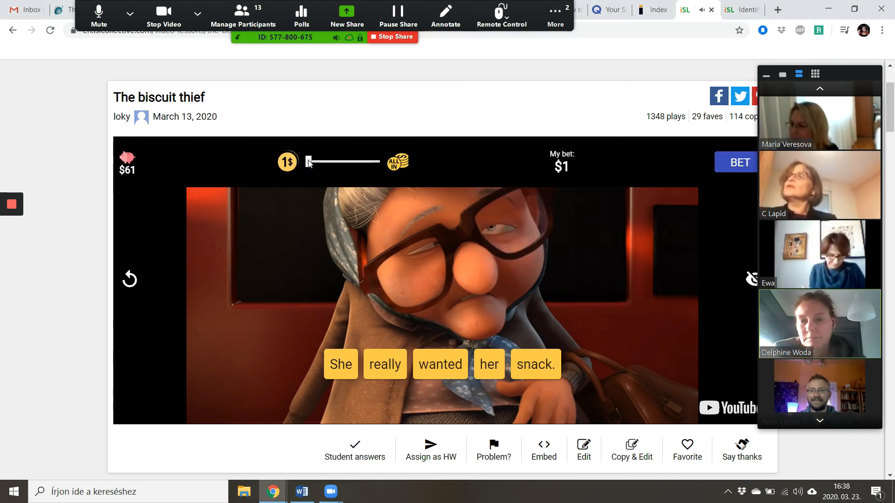
# Bet $58 on the correct sentence for a Bingo and advance to question 6.
pyautogui.moveTo(309, 161); pyautogui.dragTo(374, 161)
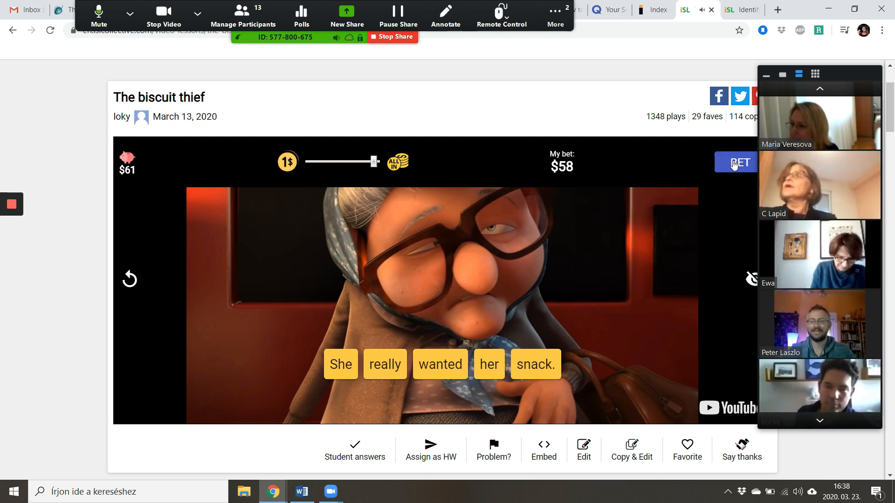
pyautogui.click(735, 162)
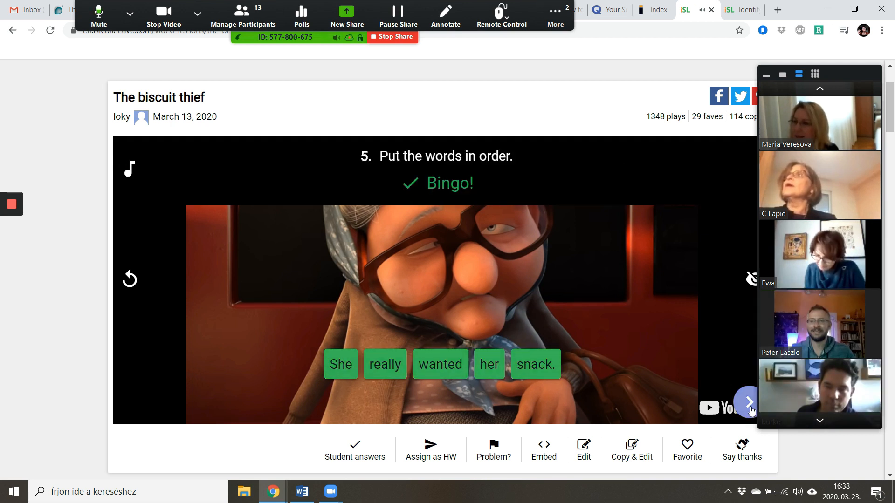
pyautogui.click(746, 401)
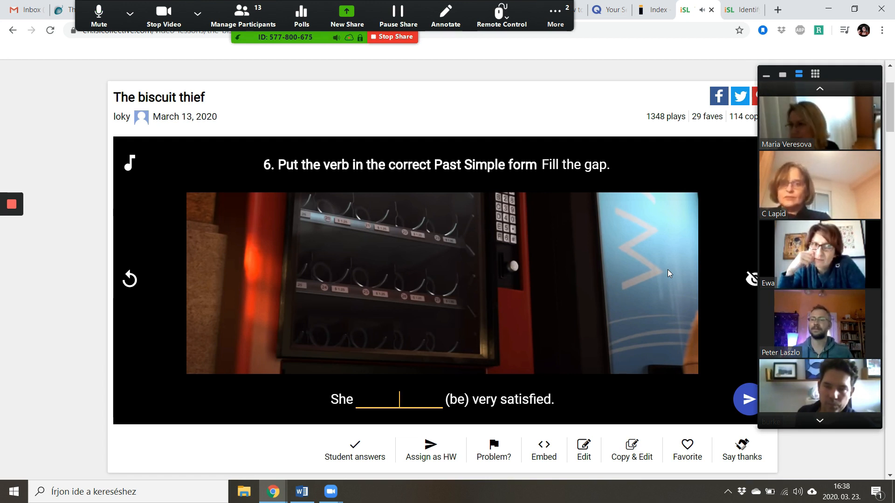
# Return from the shared browser window to the Zoom meeting gallery view.
pyautogui.click(392, 37)
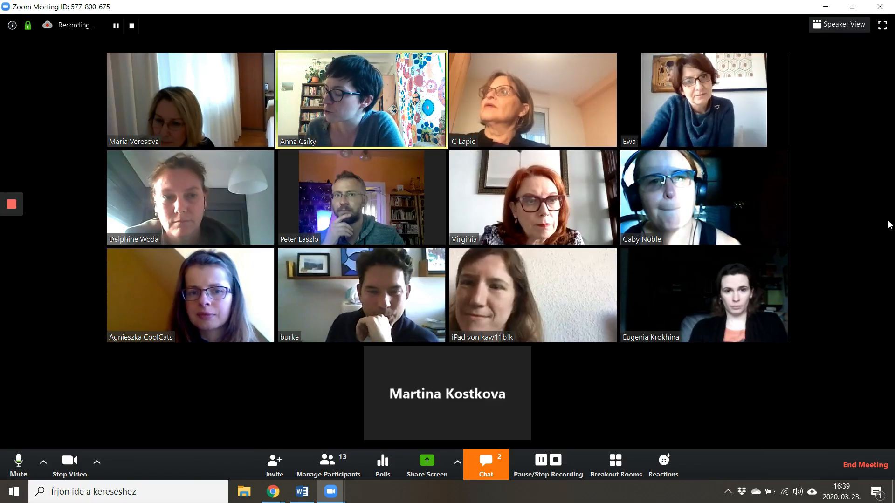